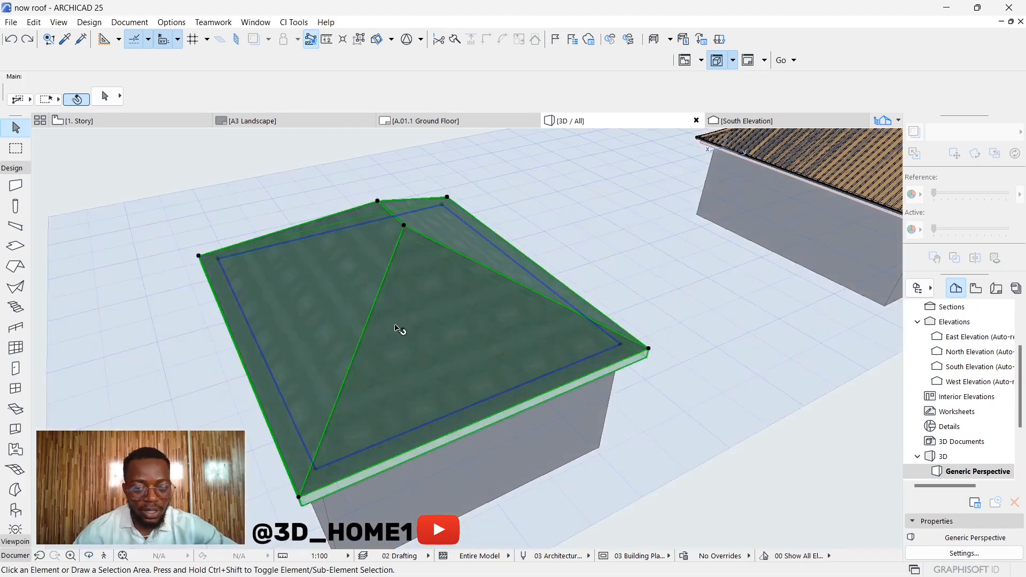
Step: Select the hip roof and open the CI Tools add-on menu for roof coverings
click(399, 331)
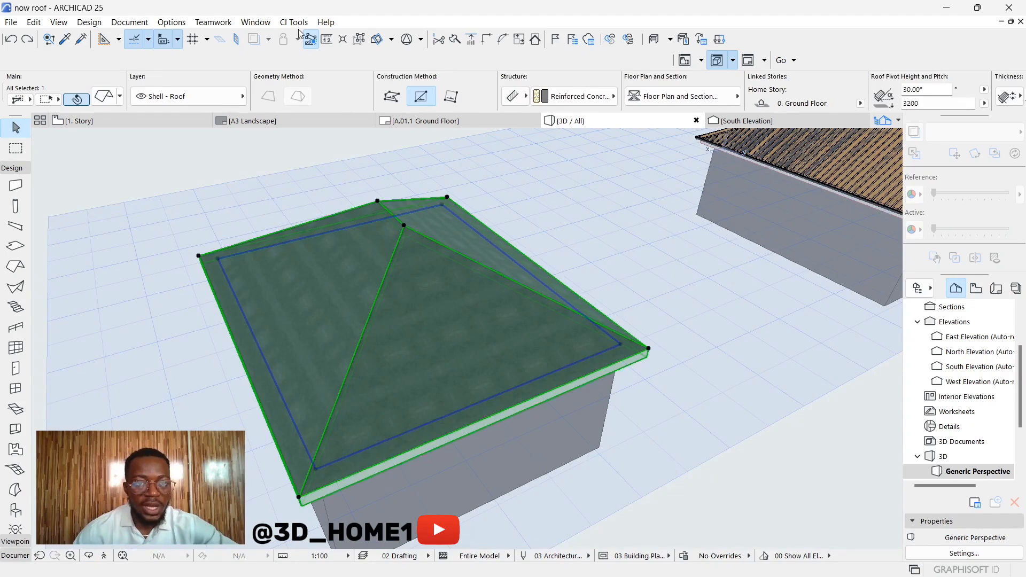
click(294, 22)
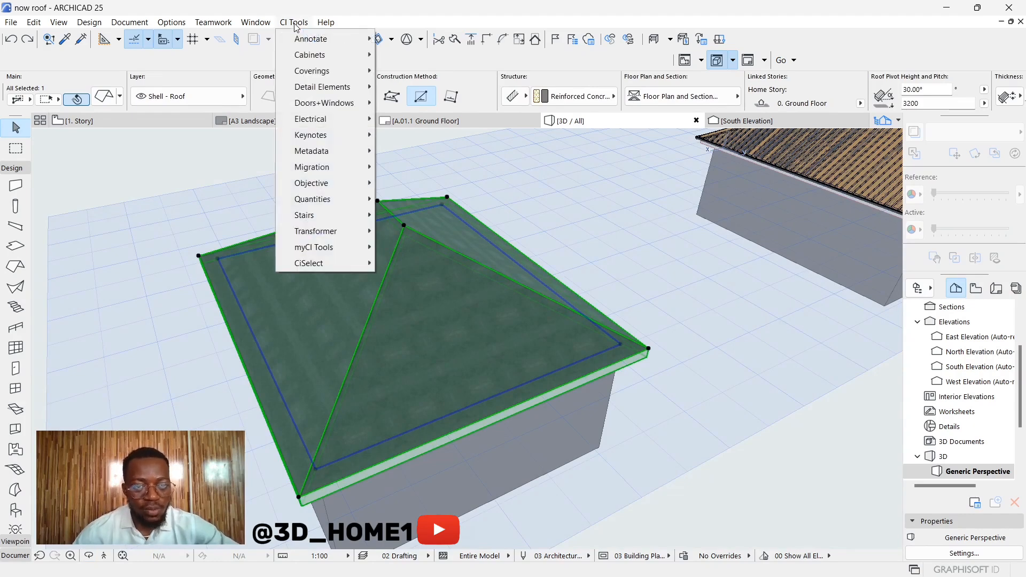
mouse_move(322, 86)
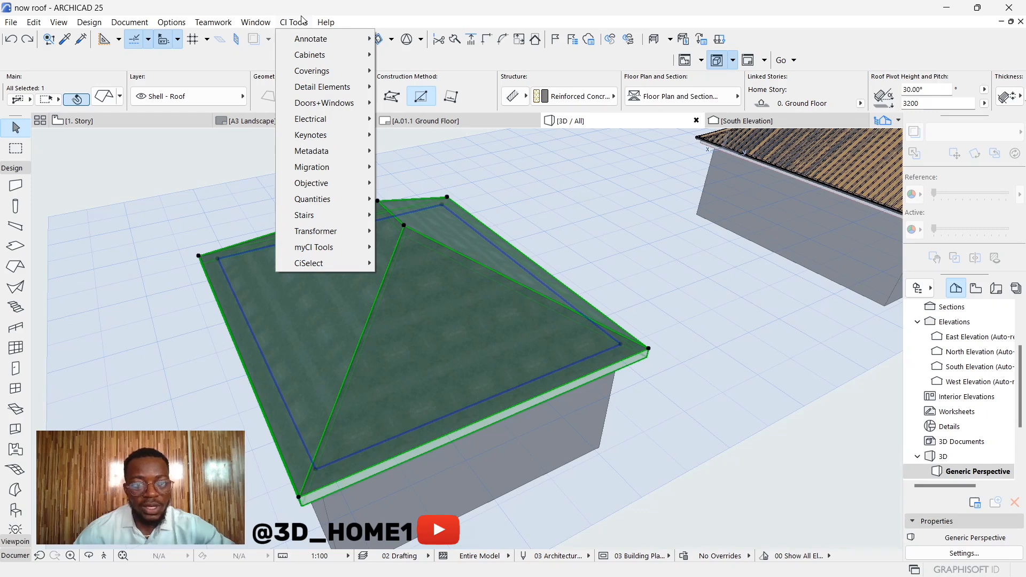
mouse_move(293, 22)
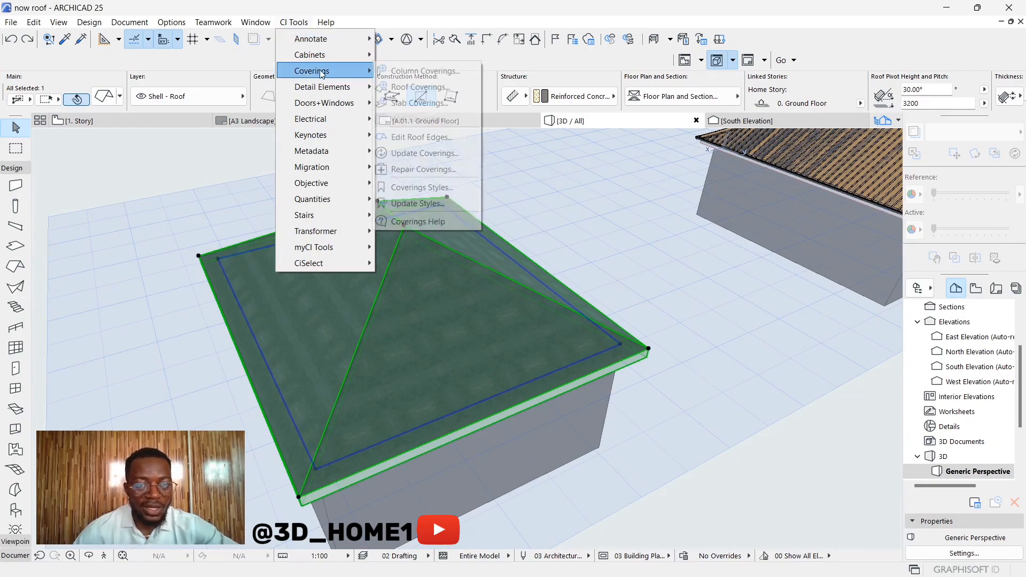
mouse_move(415, 86)
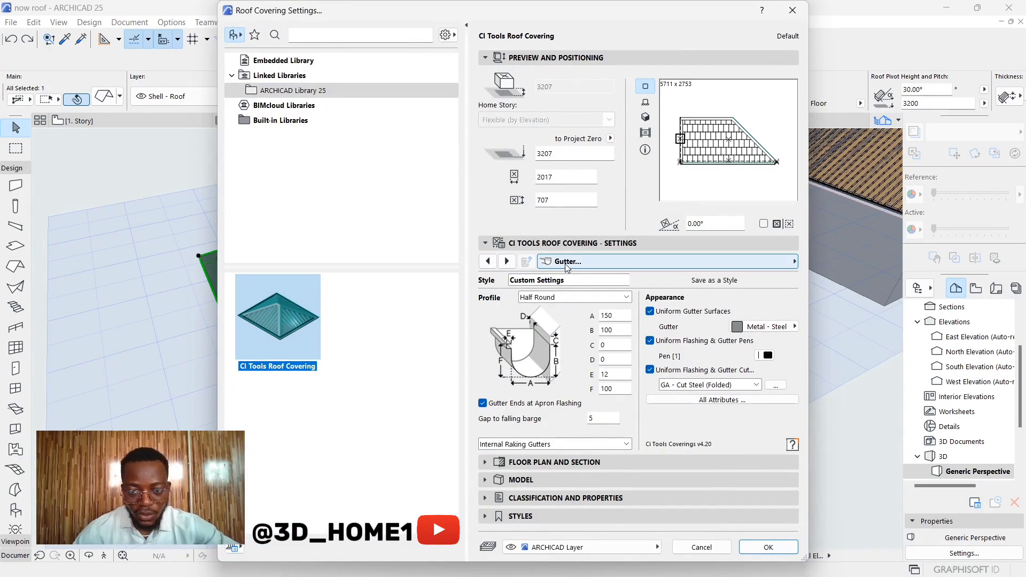
Step: Set the cladding to Tiles with B = 450 and the Metal - Iron surface
click(488, 262)
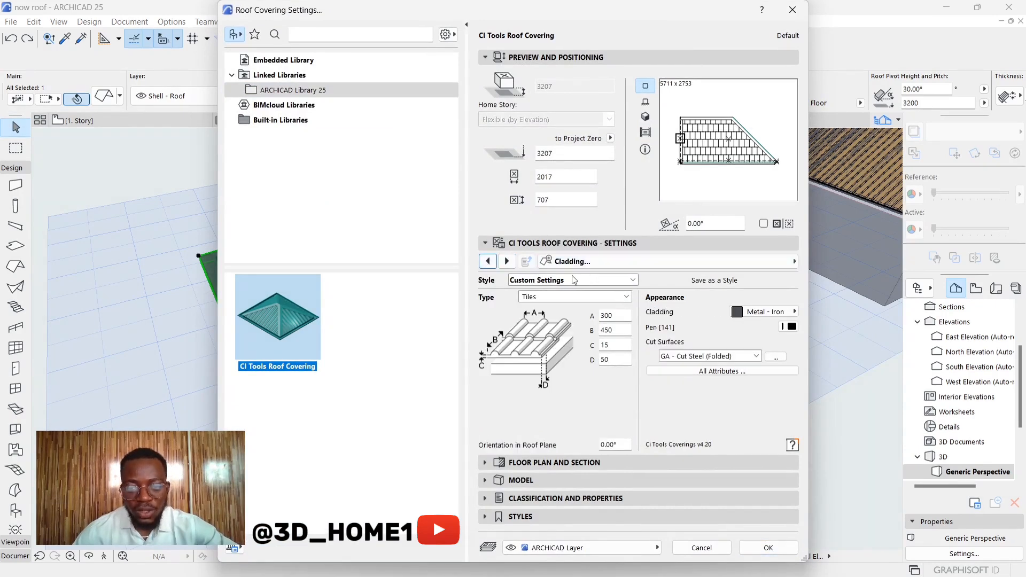
click(507, 262)
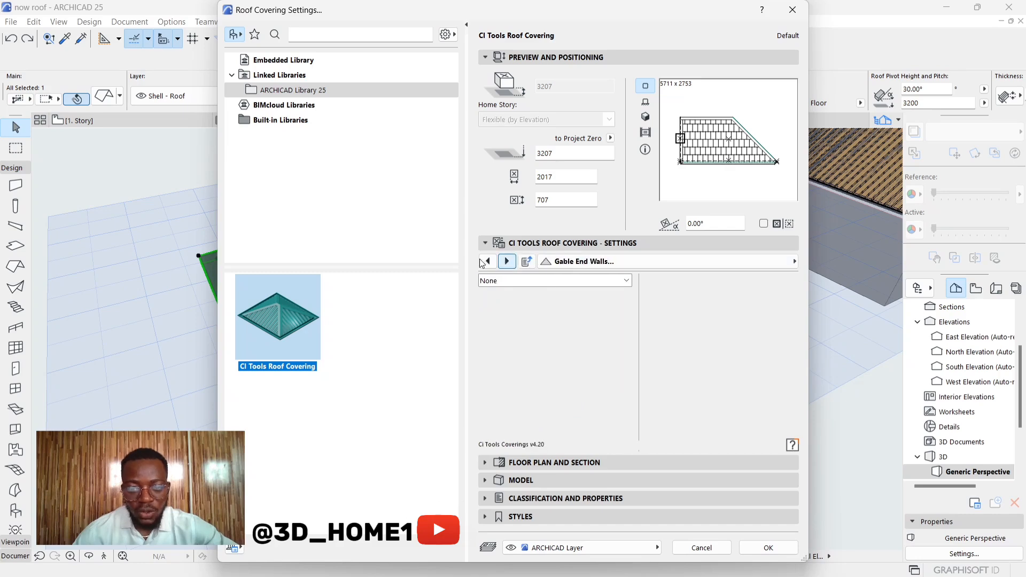
click(507, 261)
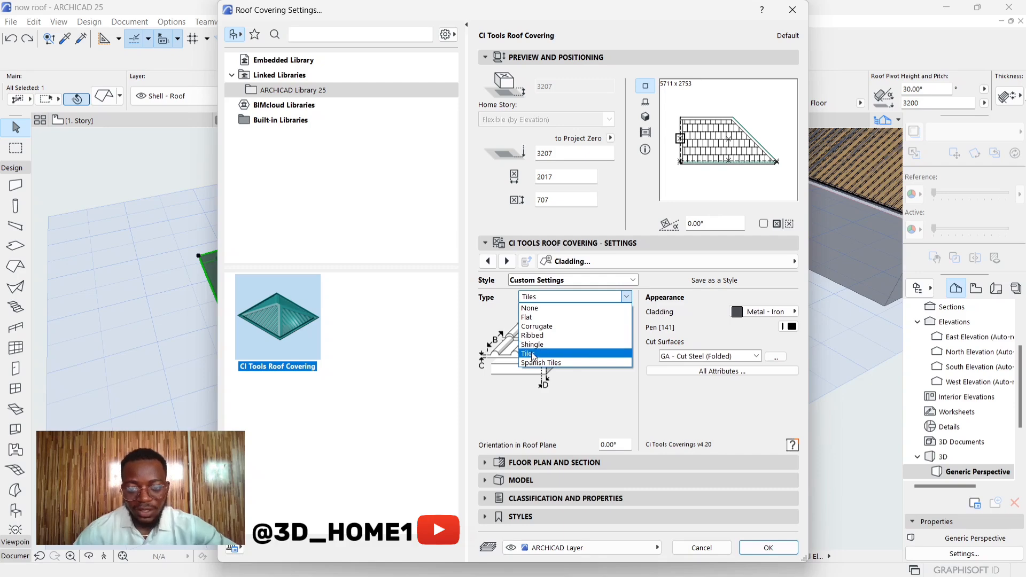
click(528, 354)
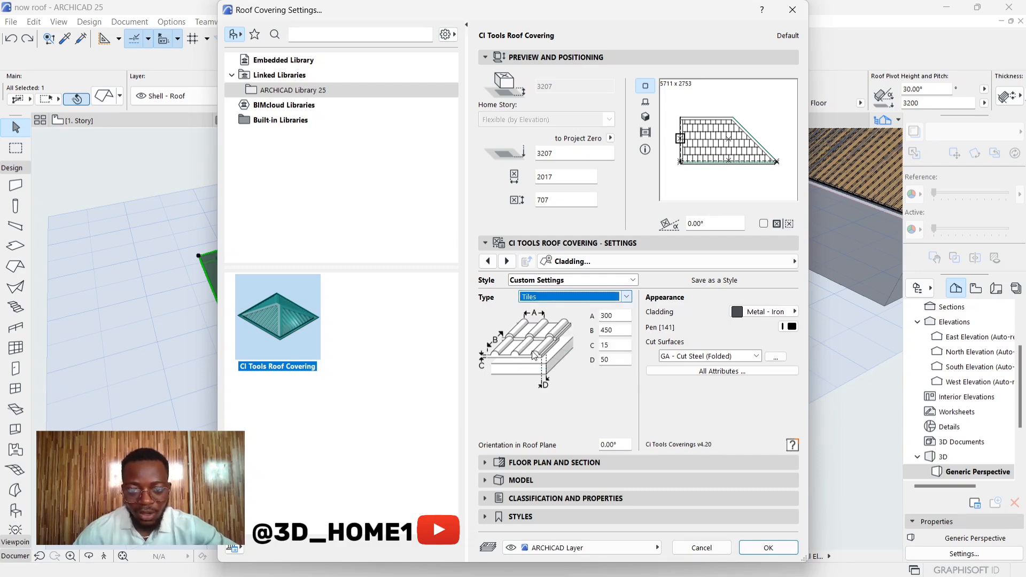
mouse_move(572, 314)
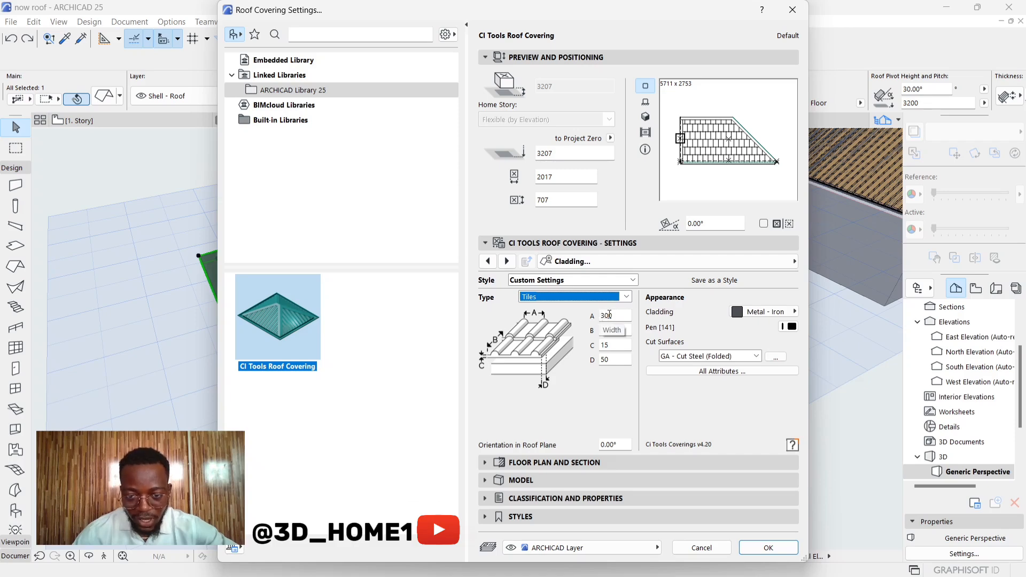
text(450)
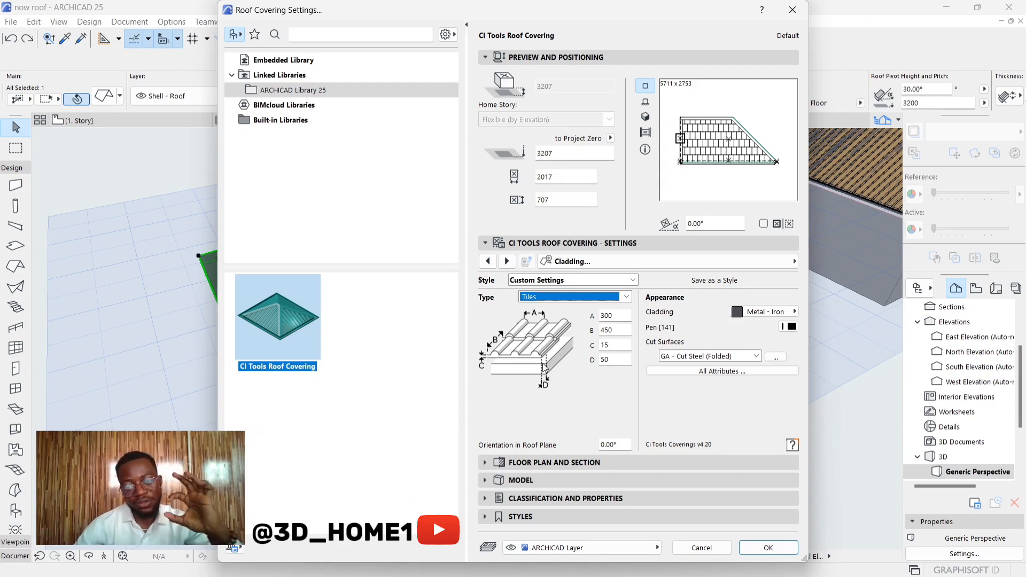
mouse_move(580, 377)
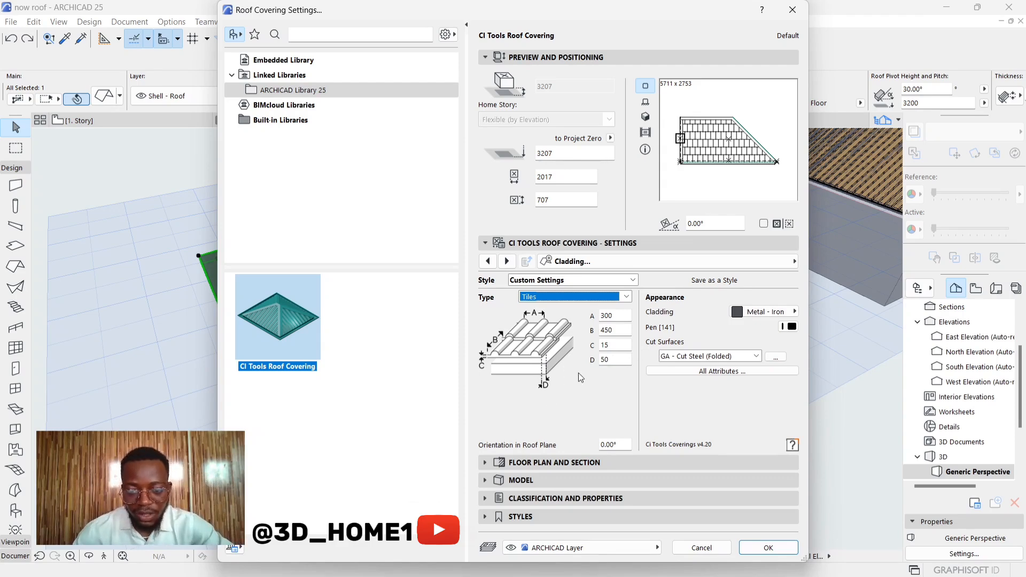
mouse_move(617, 360)
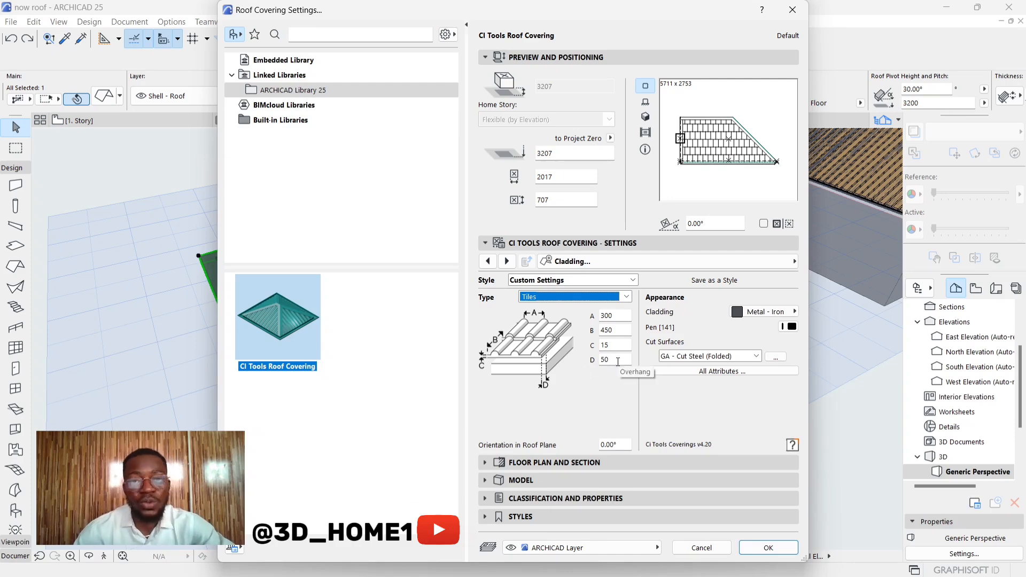
mouse_move(562, 375)
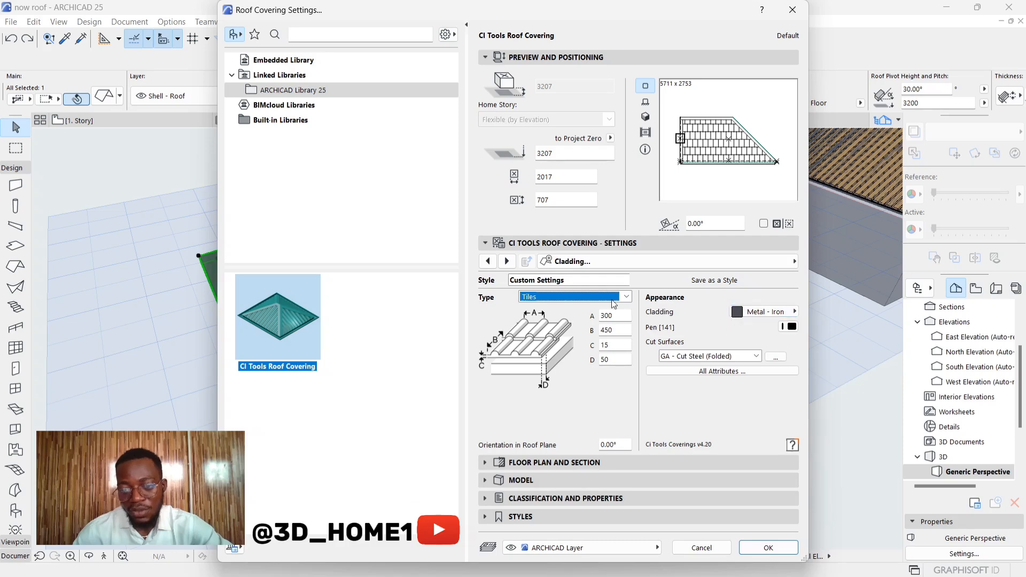
mouse_move(707, 316)
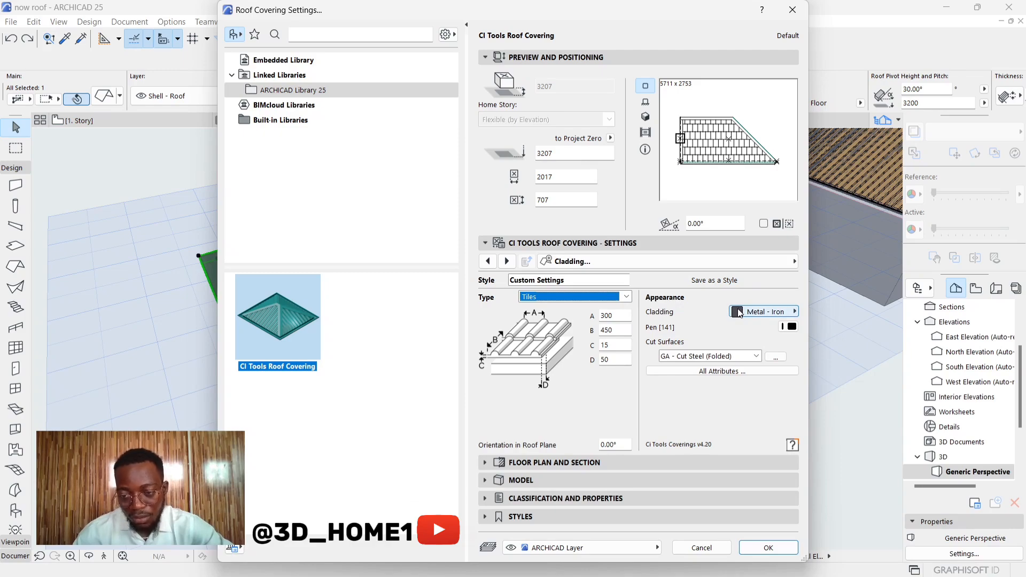
click(764, 312)
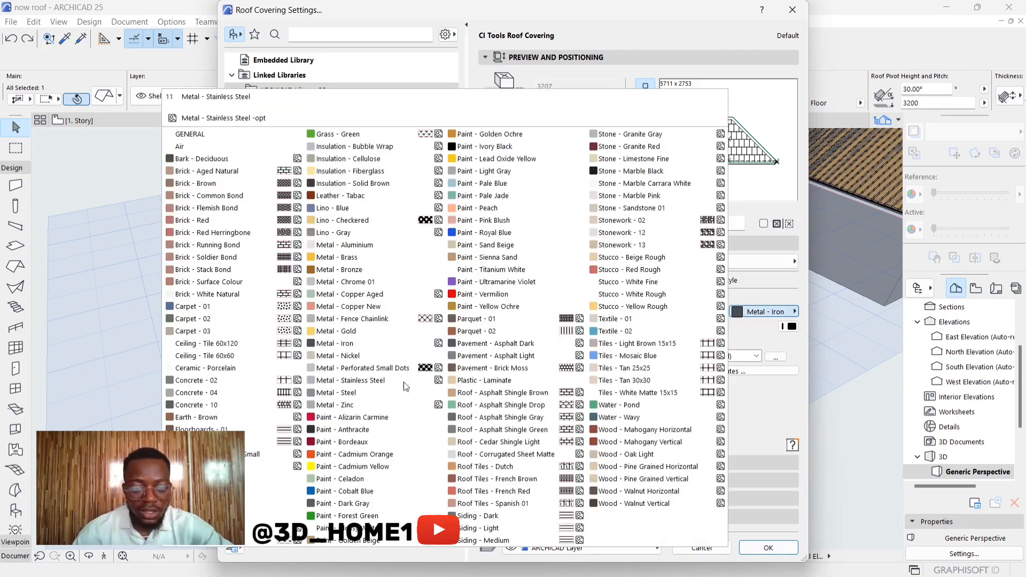
click(336, 257)
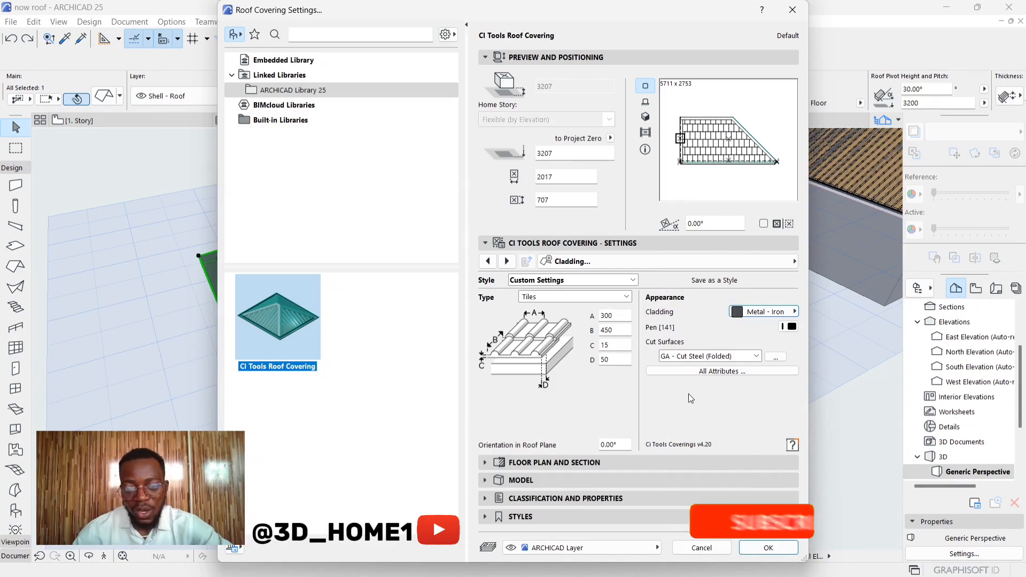
Step: Confirm the Roof Covering Settings dialog to generate the covering on the roof
click(769, 548)
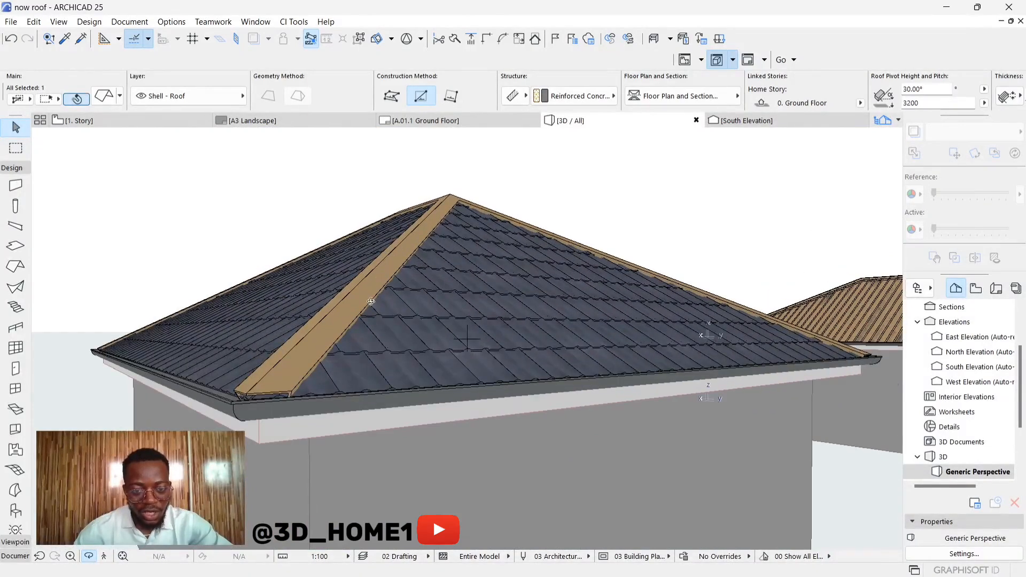
mouse_move(375, 276)
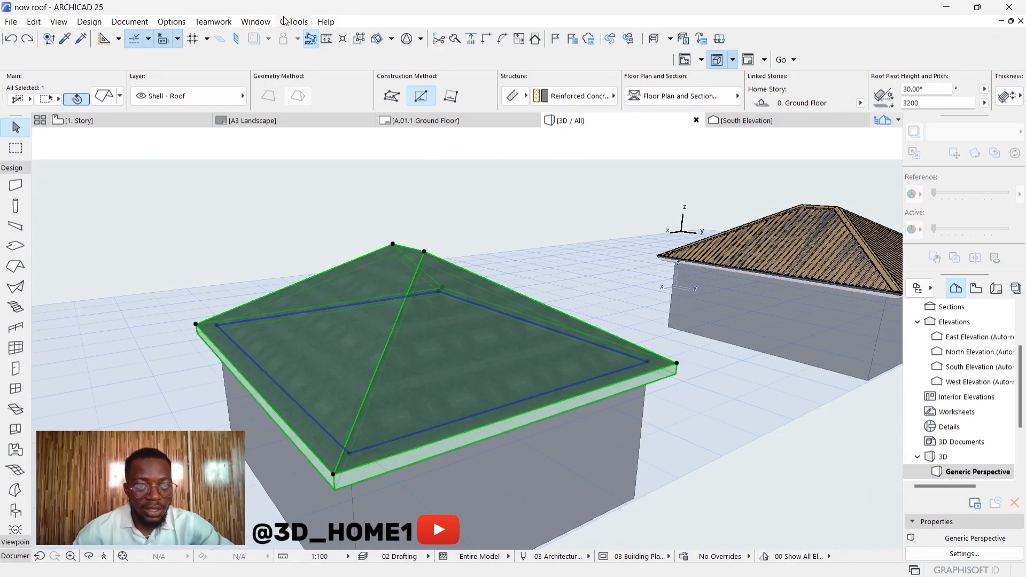
Step: Reopen the Roof Covering Settings for the roof from CI Tools > Coverings
click(296, 21)
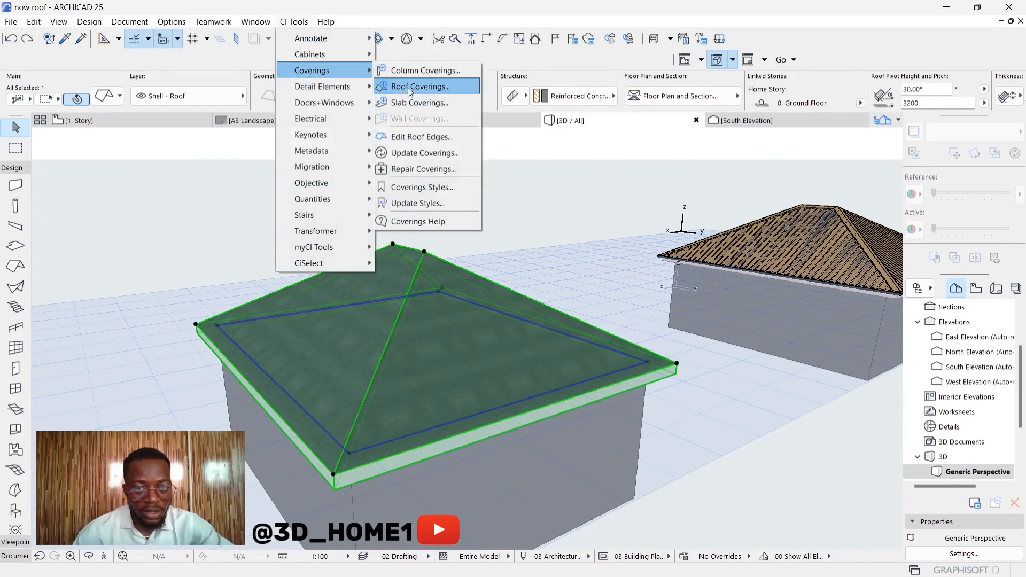
click(418, 86)
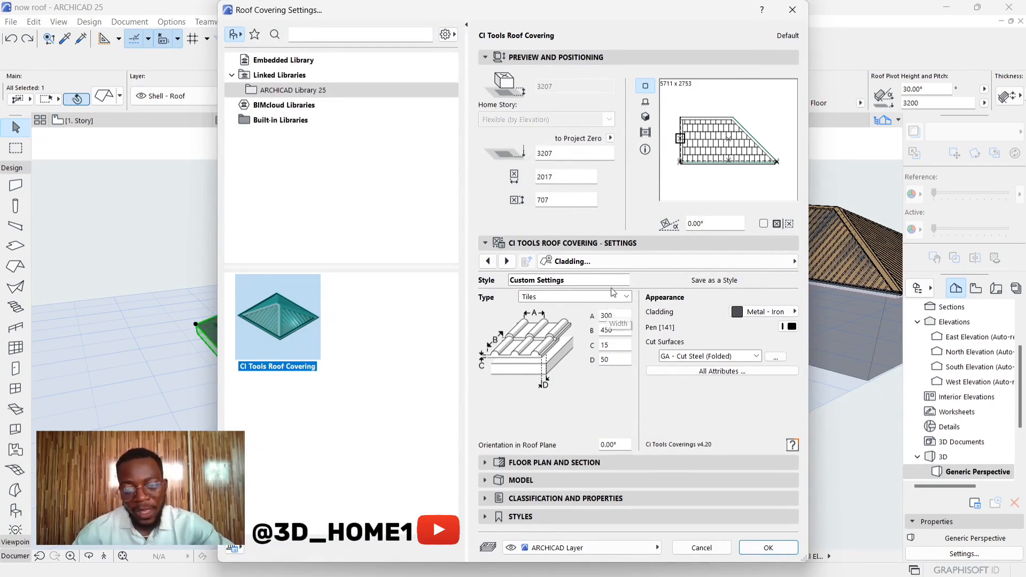
click(507, 261)
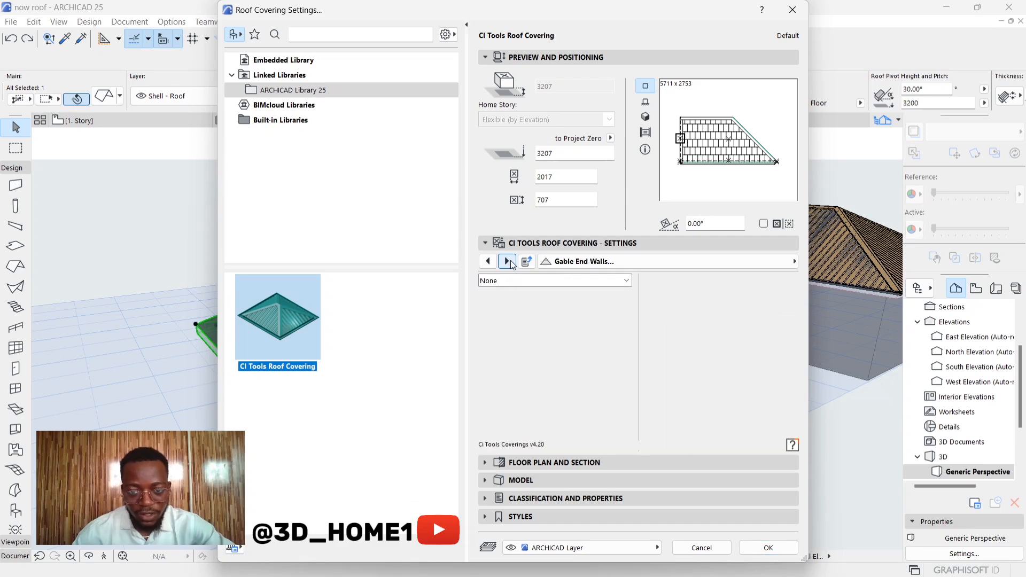
click(488, 261)
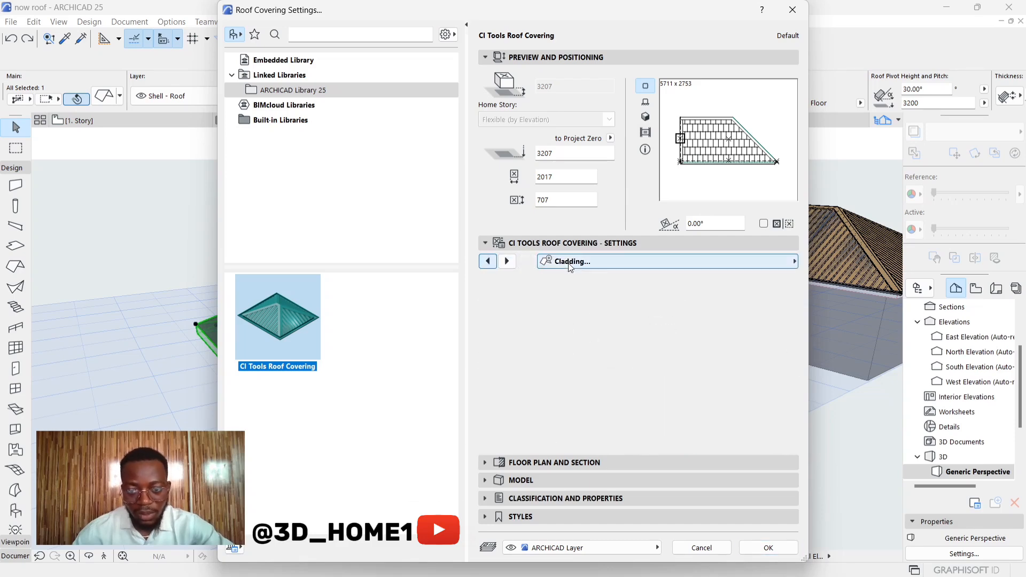
Step: Set hip/ridge flashings and edge tiles to Metal - Iron, with End Cut Trim to Roof
click(507, 262)
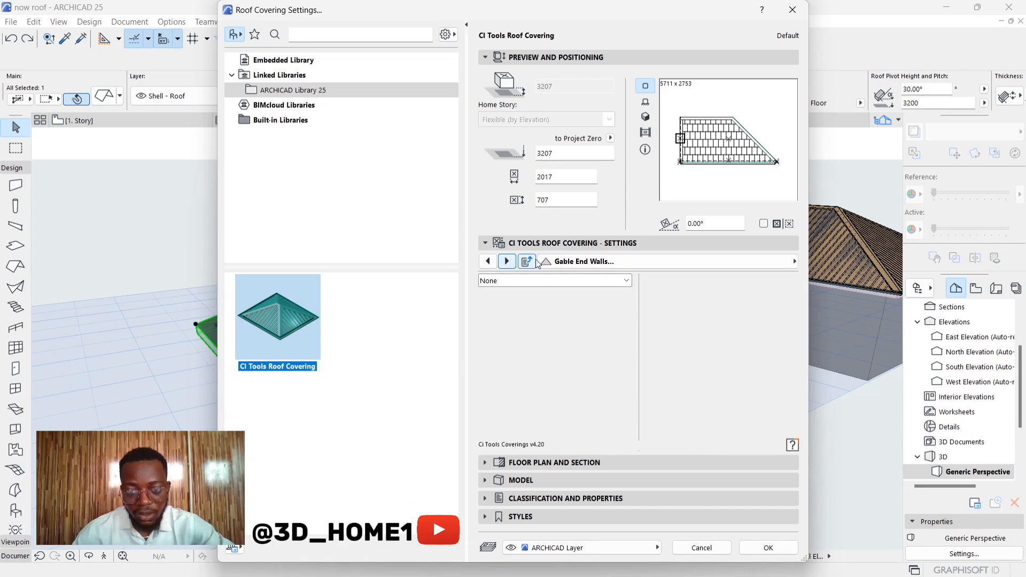
click(506, 261)
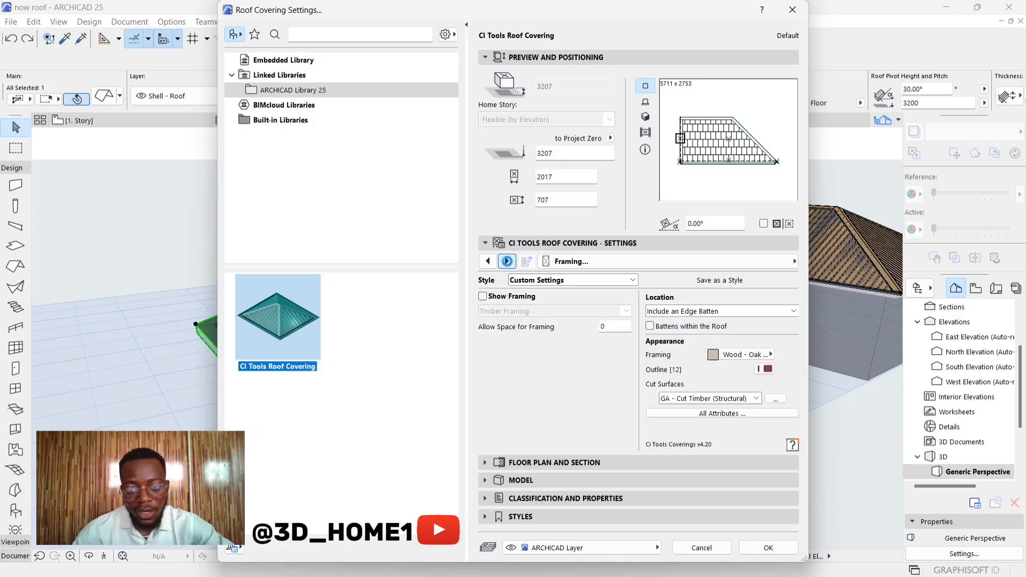
click(507, 262)
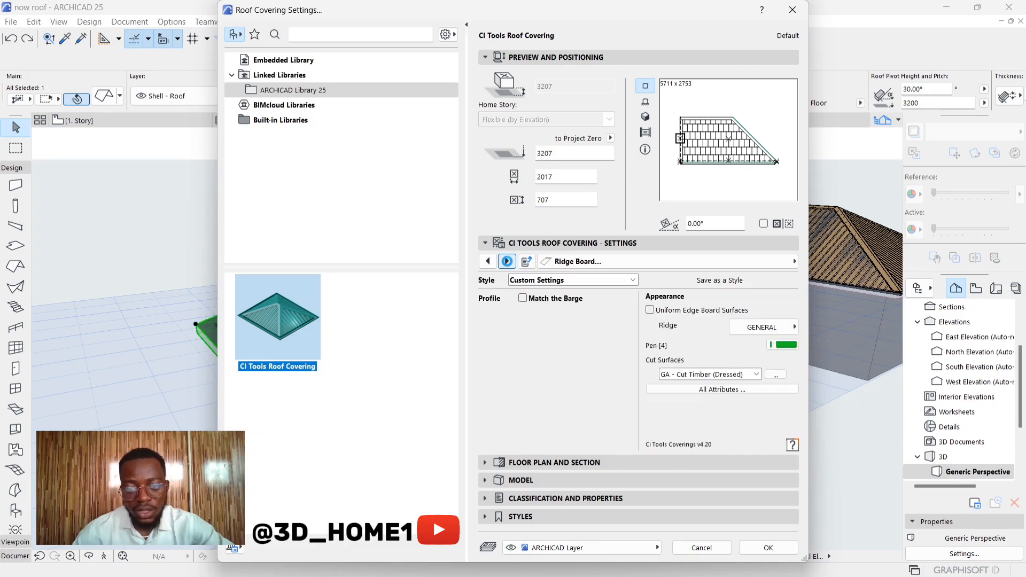
click(508, 262)
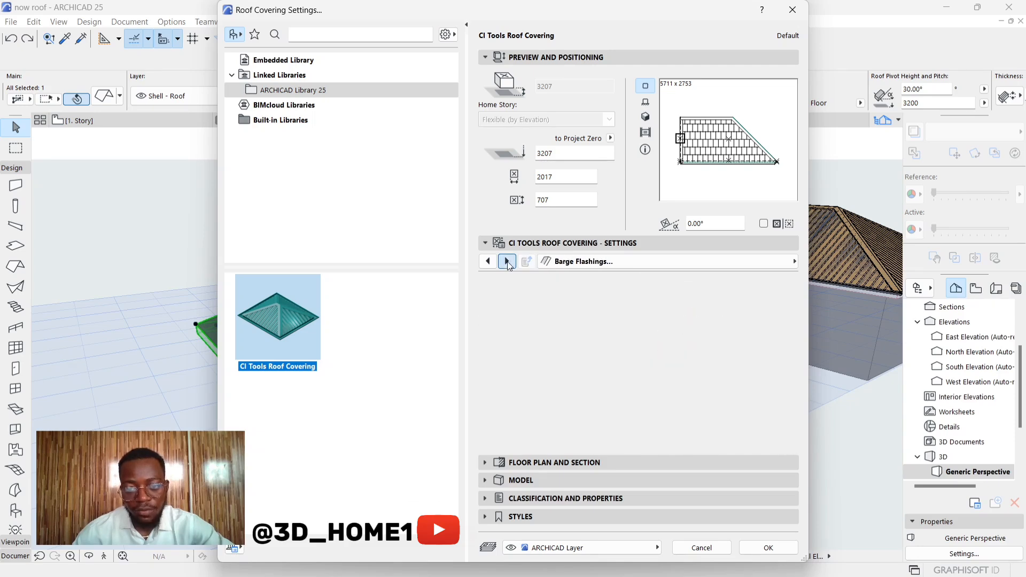
click(507, 261)
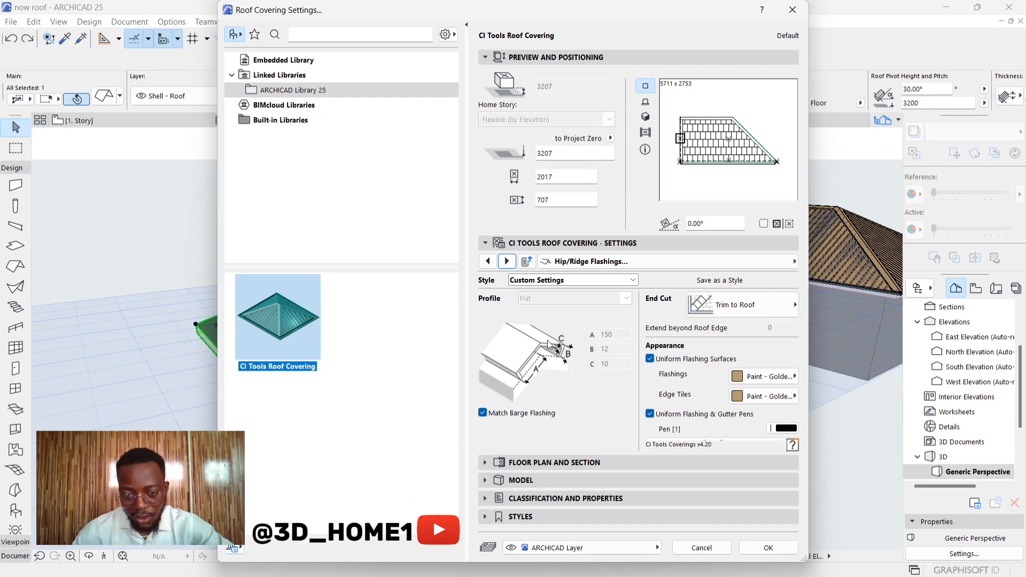
mouse_move(616, 382)
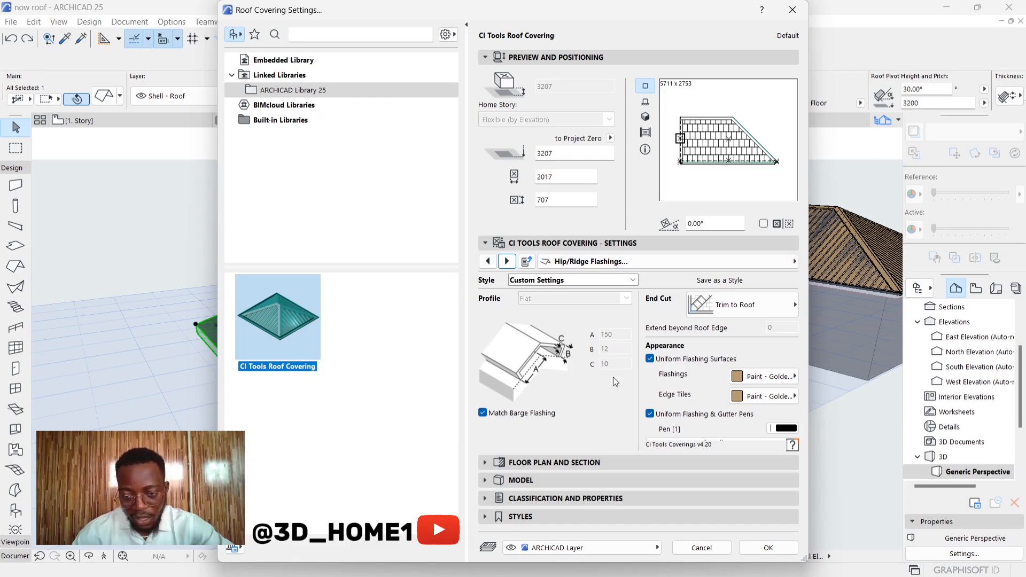
click(764, 377)
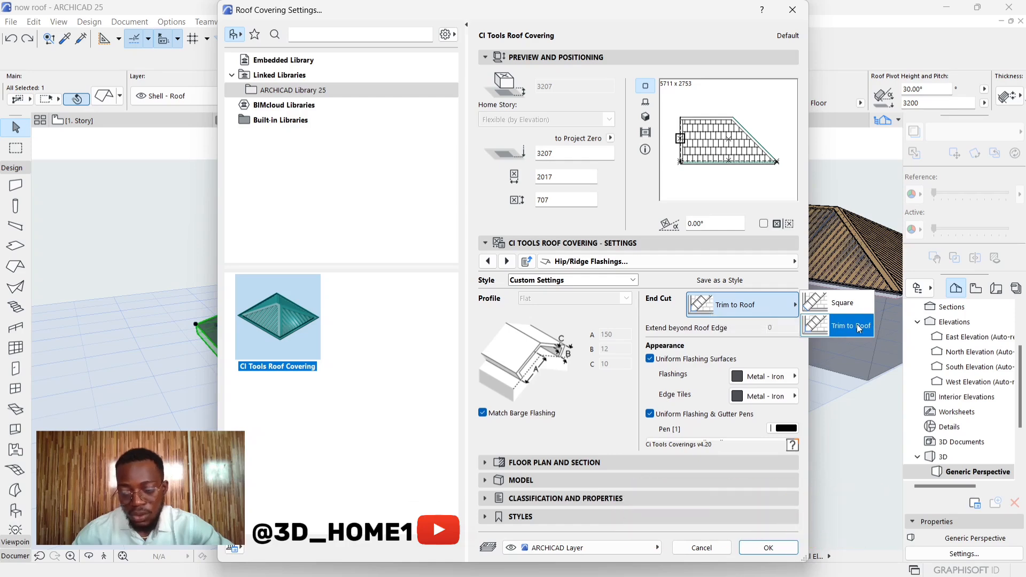
click(851, 326)
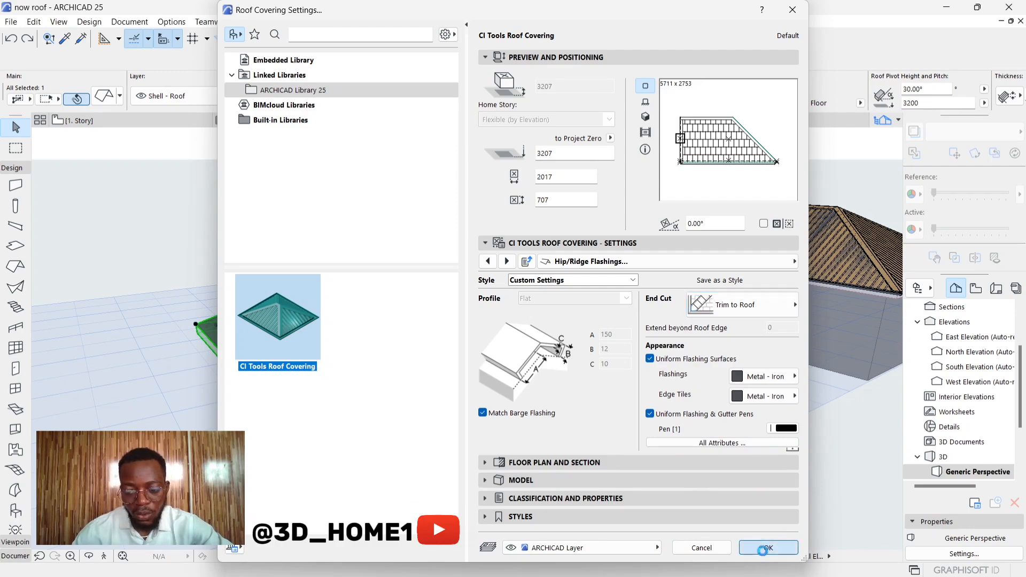
Step: Apply the roof covering and orbit the 3D view to inspect the dark tiles and flashings
click(768, 548)
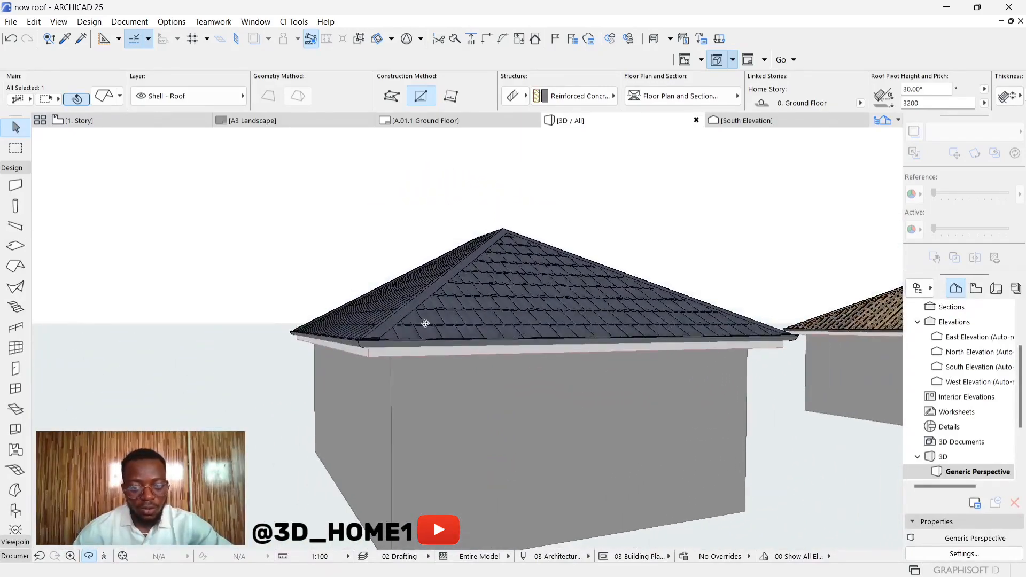
drag(426, 323, 327, 323)
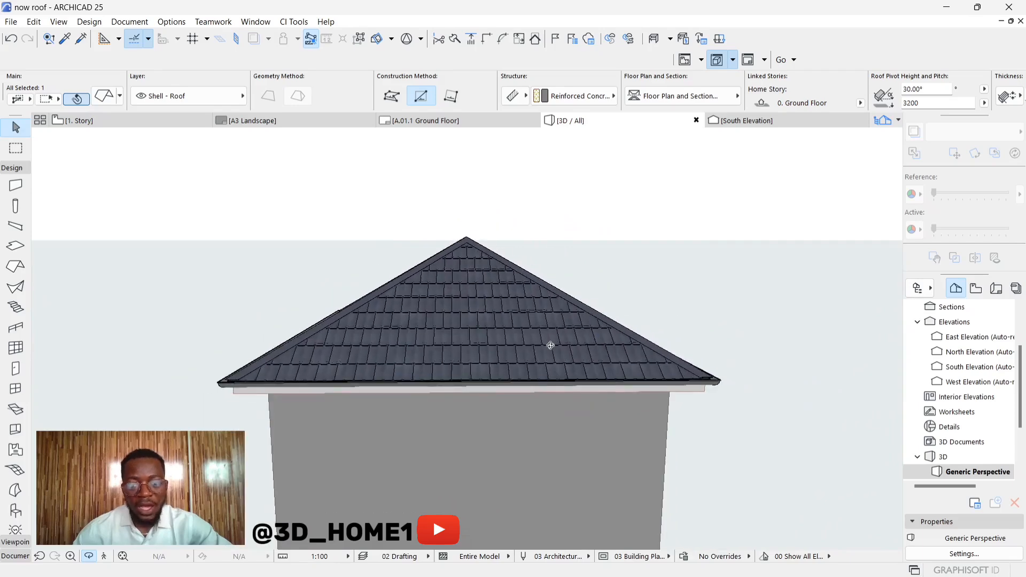
drag(550, 346, 504, 363)
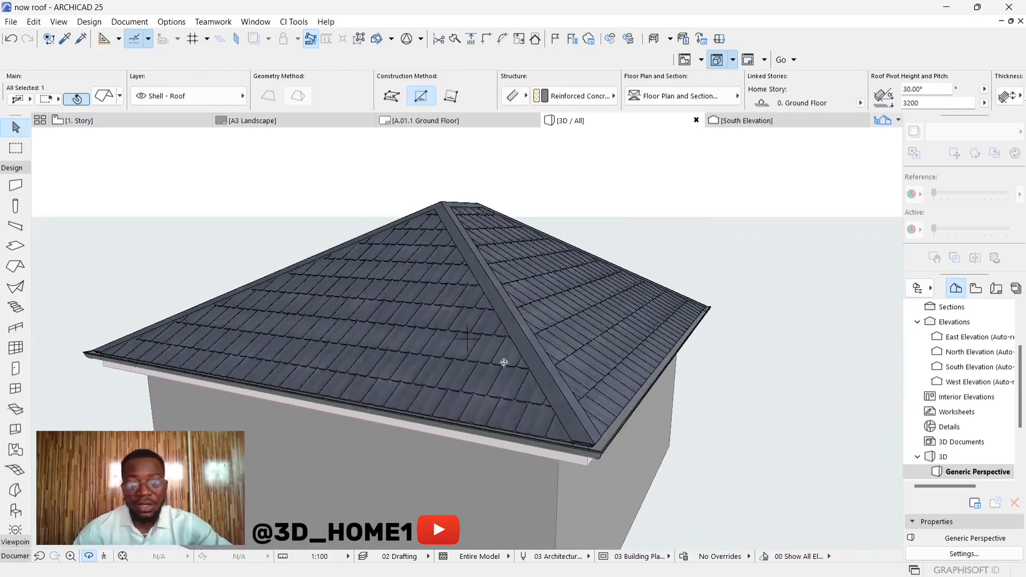